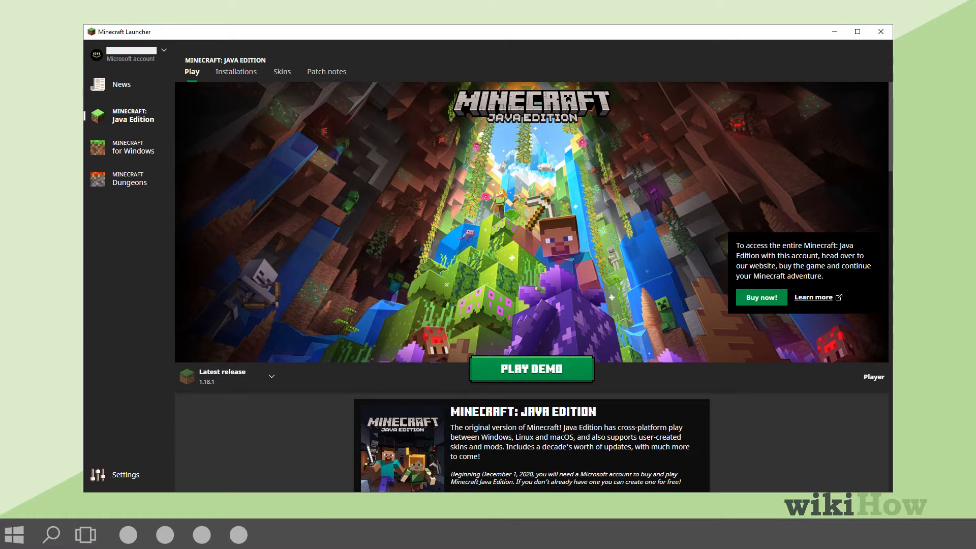
Show the Java Edition installations list with the Latest release 1.18.1 entry.
left_click(271, 377)
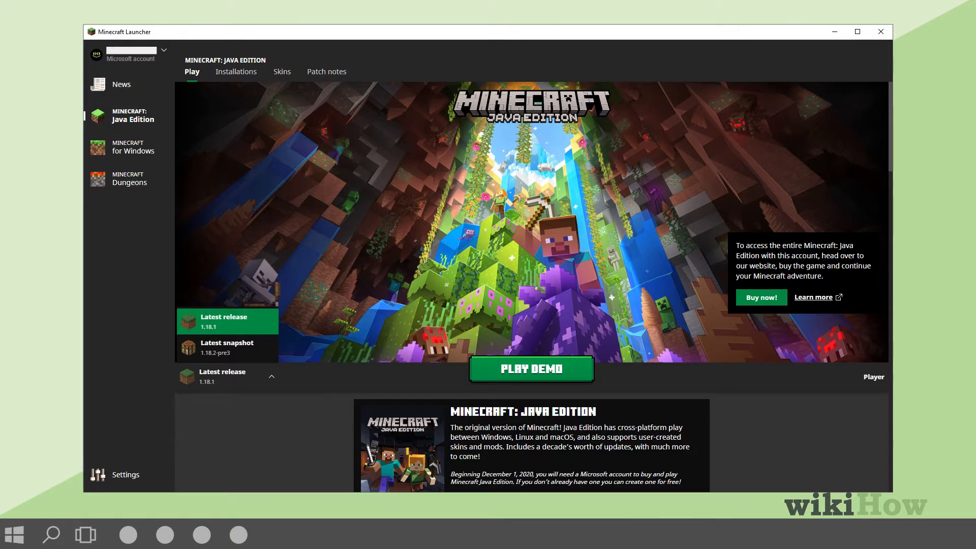
left_click(236, 71)
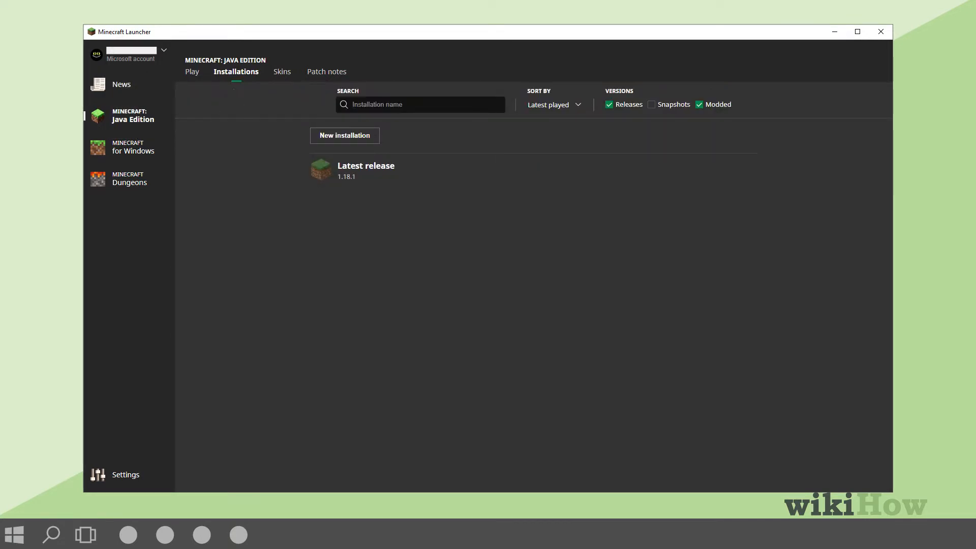
mouse_move(436, 171)
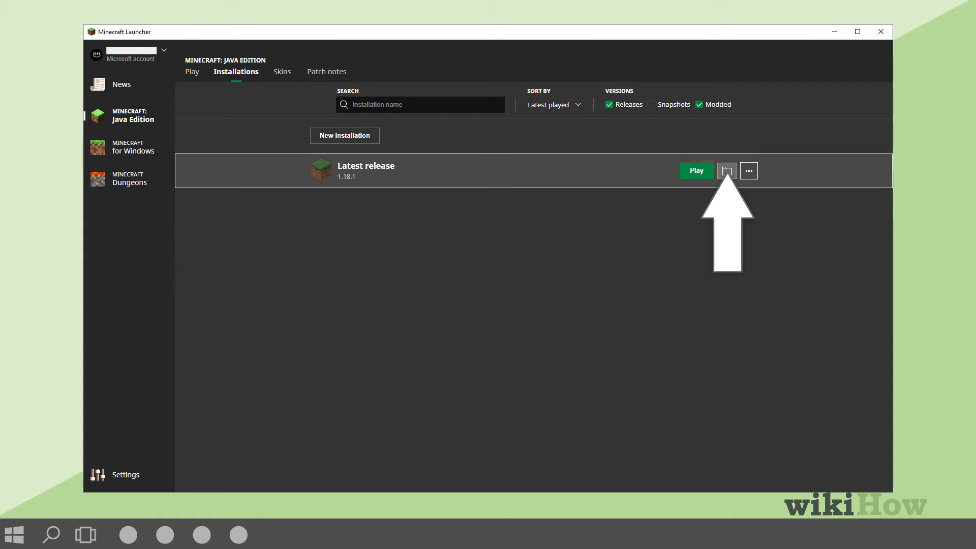
Reveal the Latest release's .minecraft folder and copy its AppData\Roaming path.
left_click(726, 171)
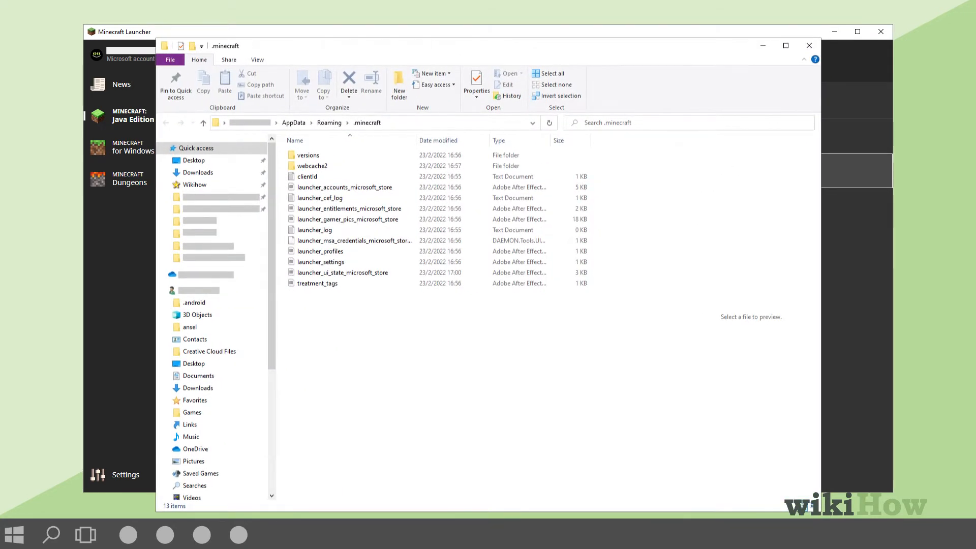
key("ctrl+c")
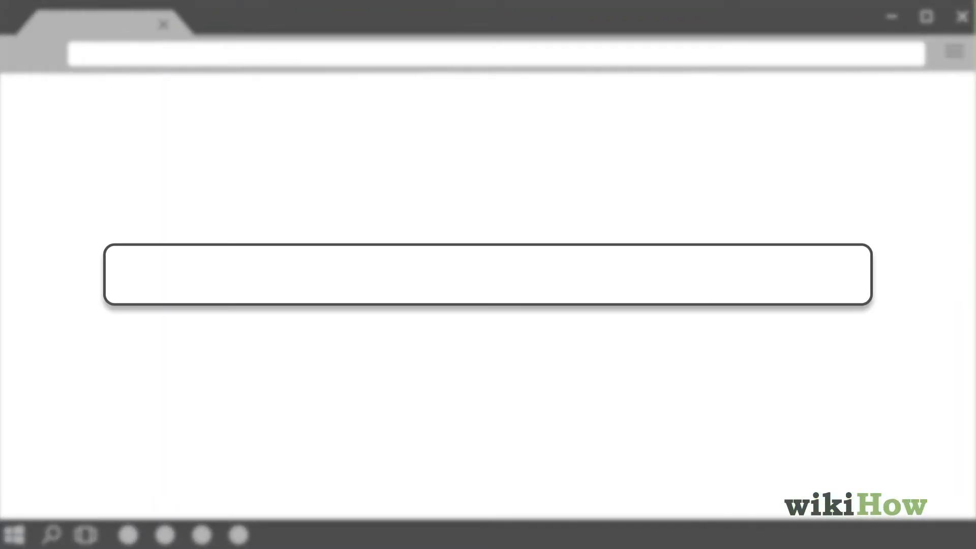
Download OptiFine 1.18.1 HD U H4 from optifine.net/downloads.
type("optifine.net/do")
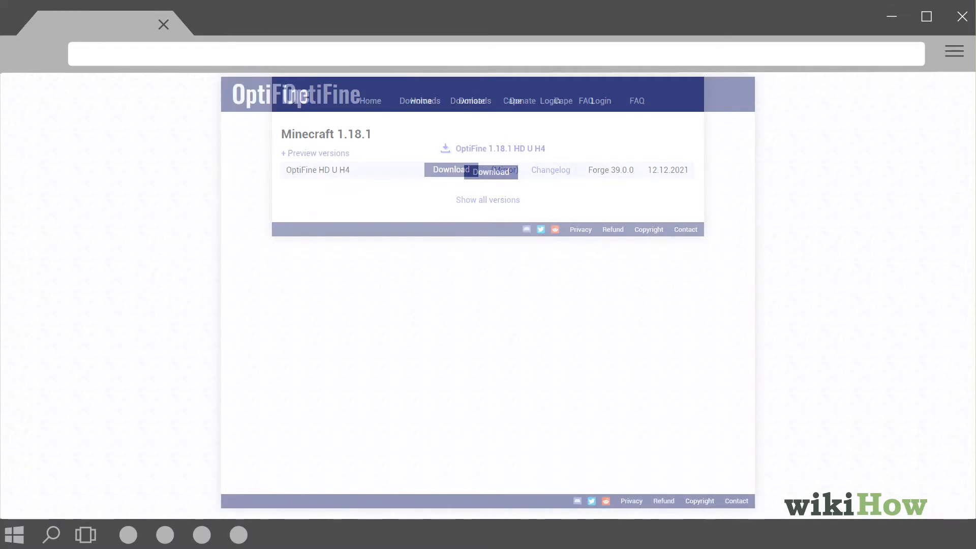
left_click(450, 170)
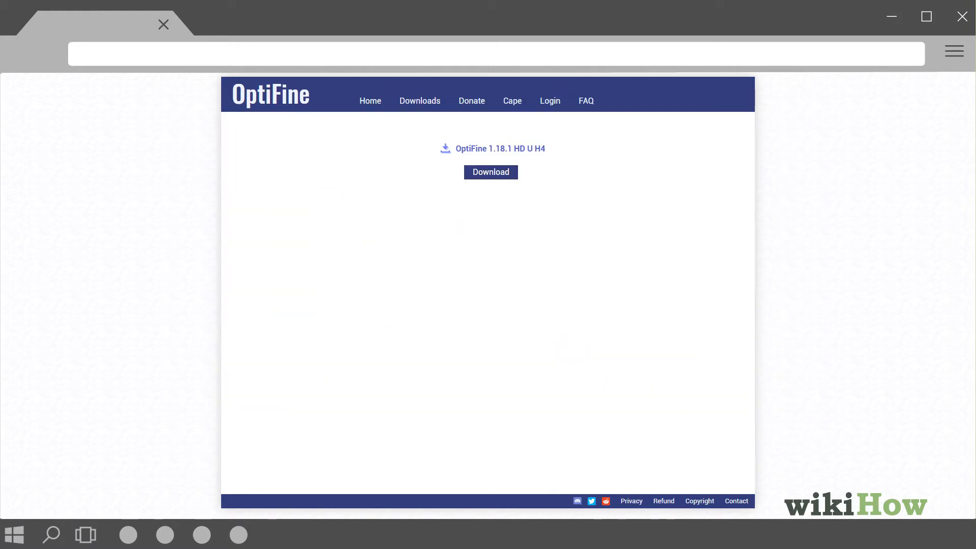
left_click(490, 171)
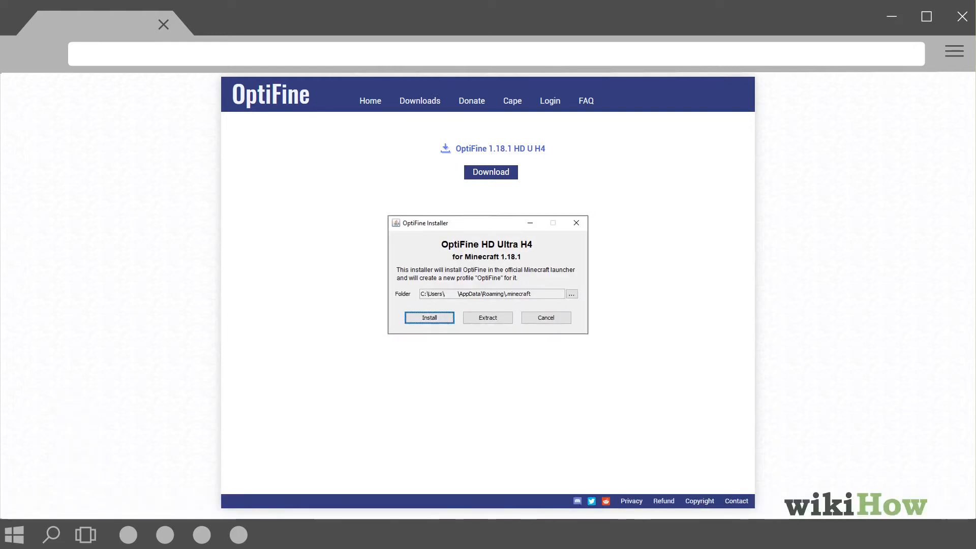
Install OptiFine HD U H4 into the pasted .minecraft folder and confirm success.
key("ctrl+v")
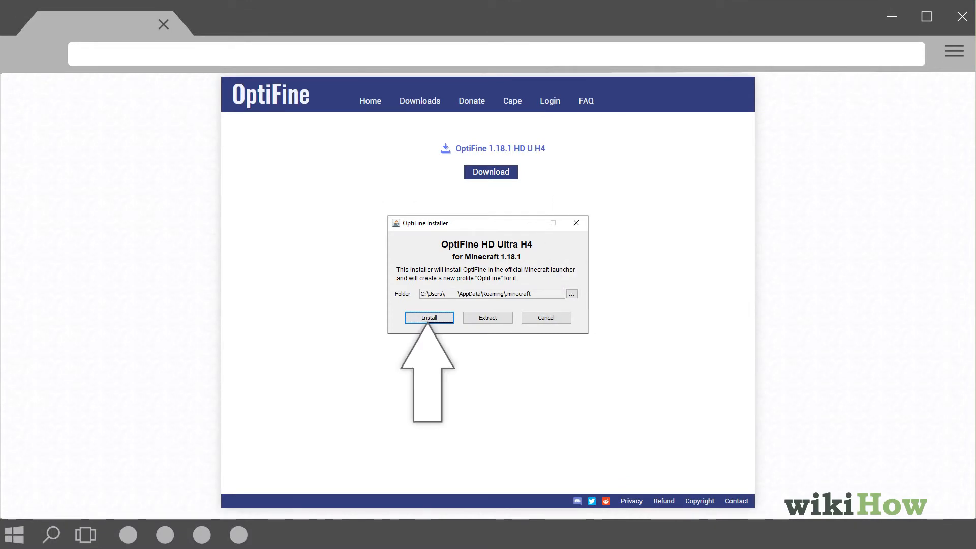
left_click(429, 318)
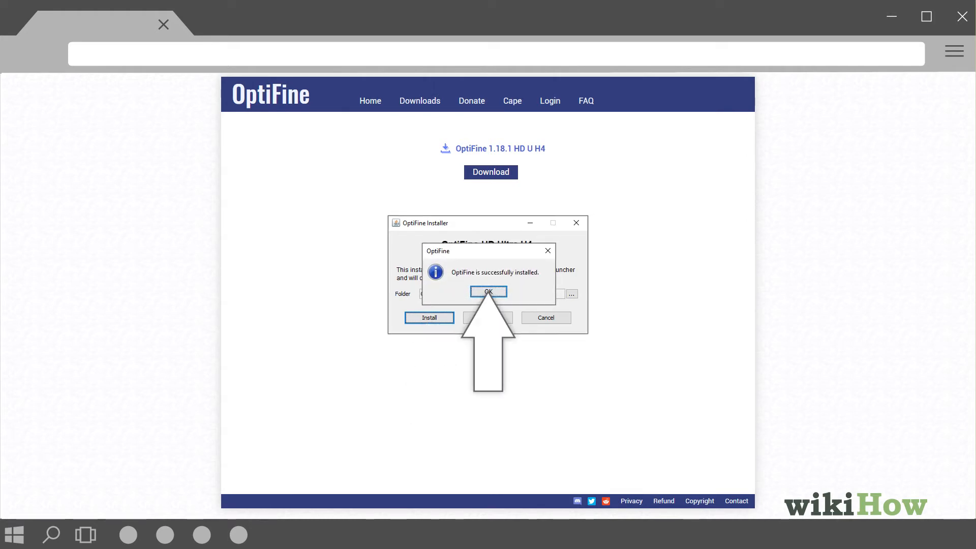
left_click(489, 292)
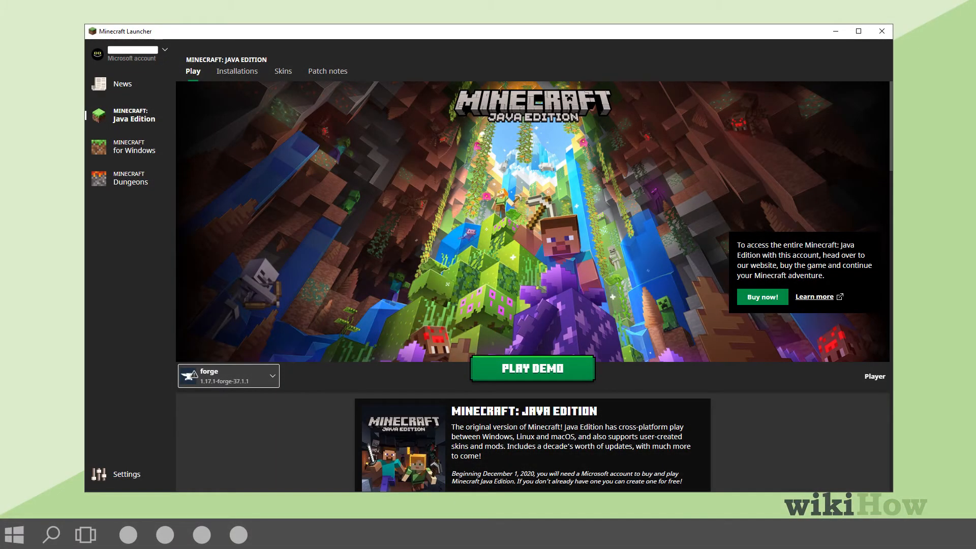
Select the forge 1.17.1-forge-37.1.1 installation in the version picker.
left_click(272, 375)
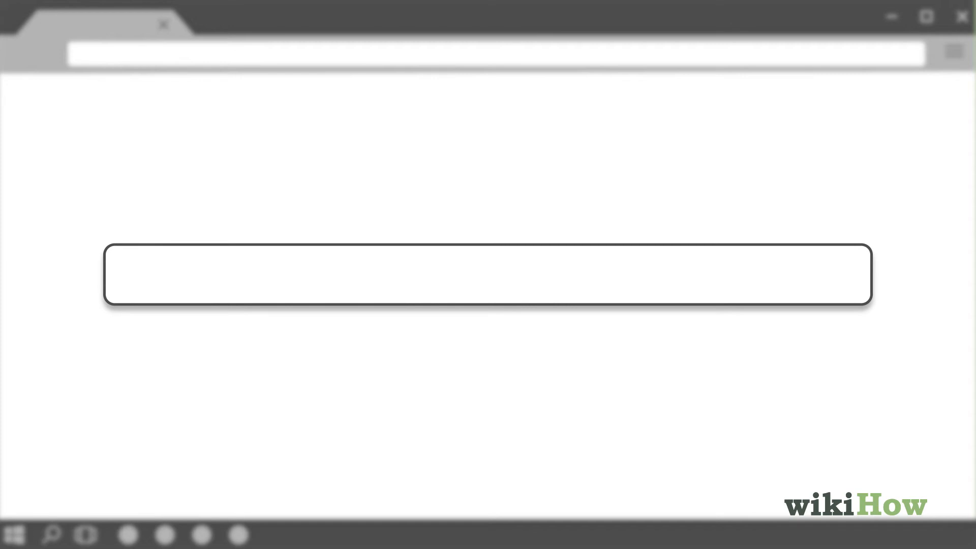
Save the OptiFine_1.18.1_HD_U_H4 JAR from optifine.net/downloads.php into Downloads.
type("optifine.net/downloads.php")
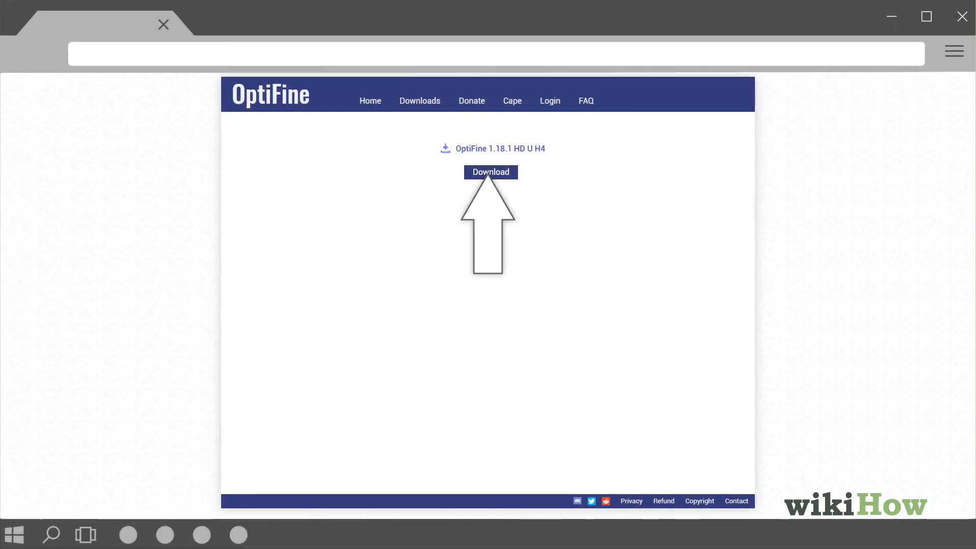
left_click(490, 173)
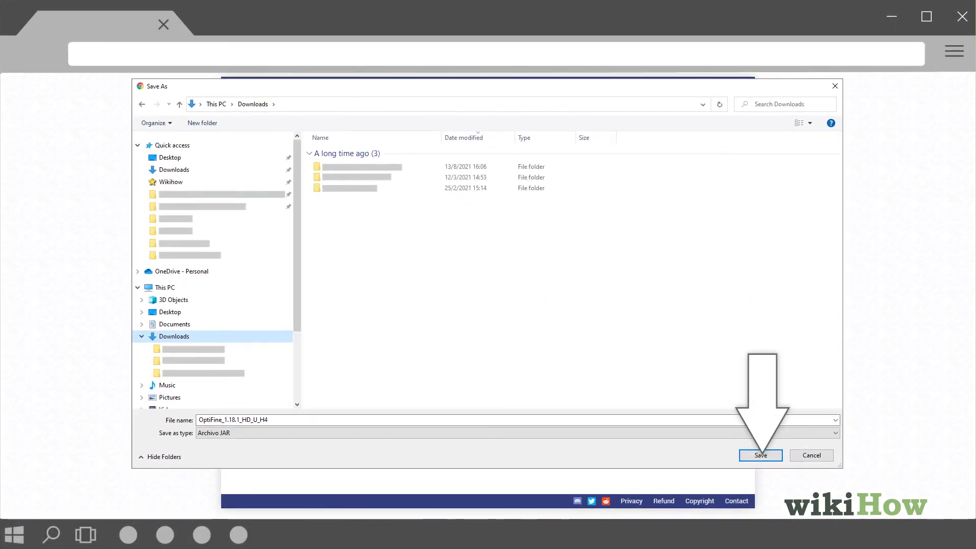
left_click(761, 455)
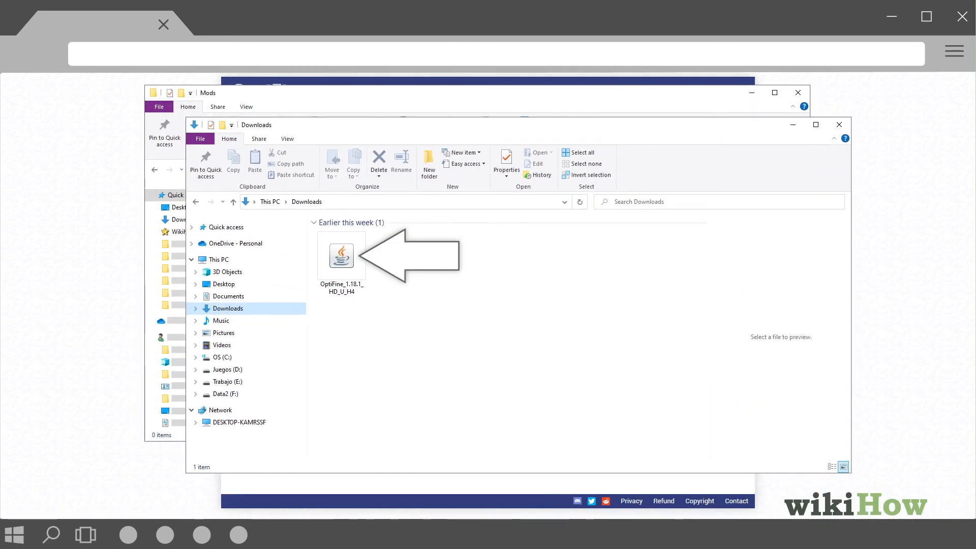
Copy the OptiFine_1.18.1_HD_U_H4 JAR from Downloads into the .minecraft Mods folder.
key("ctrl+c")
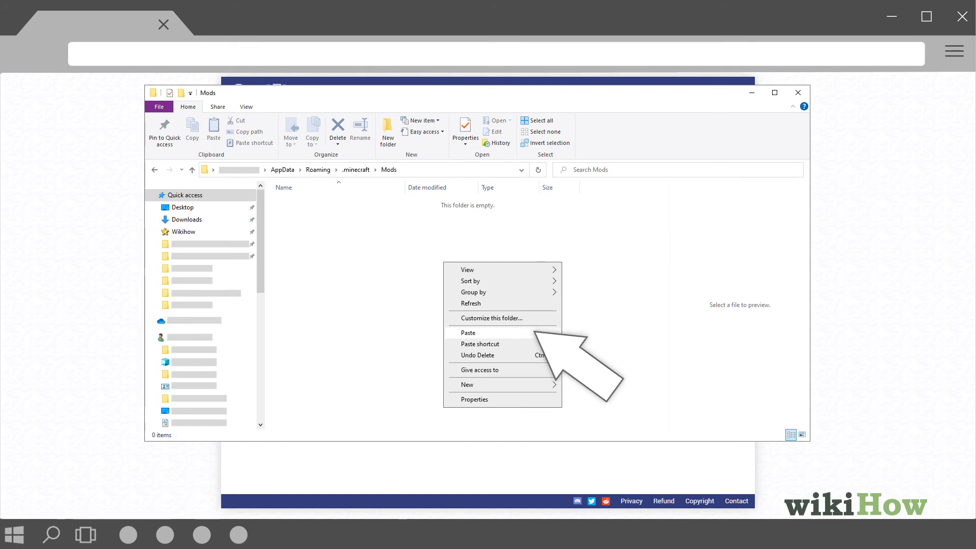
left_click(468, 332)
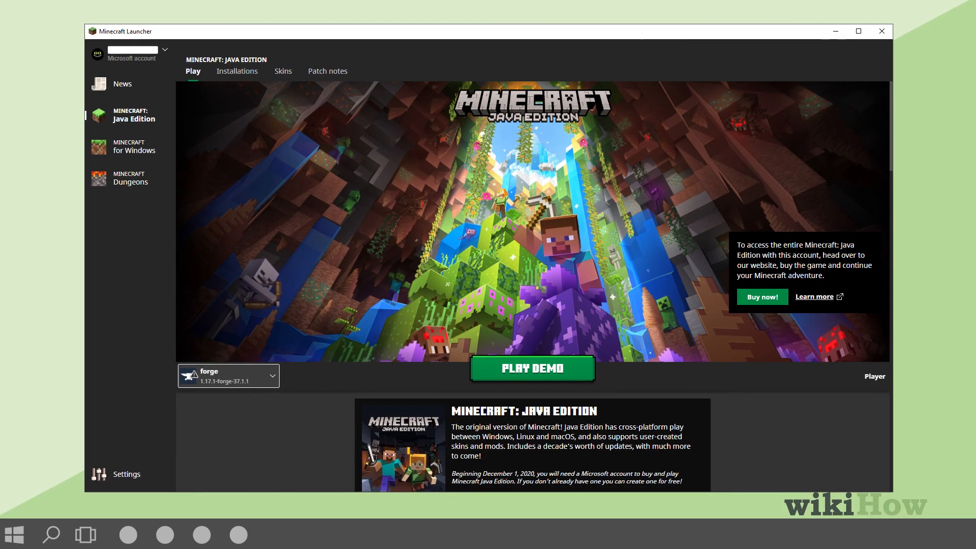
List the launchable installations, with forge 1.17.1-forge-37.1.1 first.
left_click(276, 375)
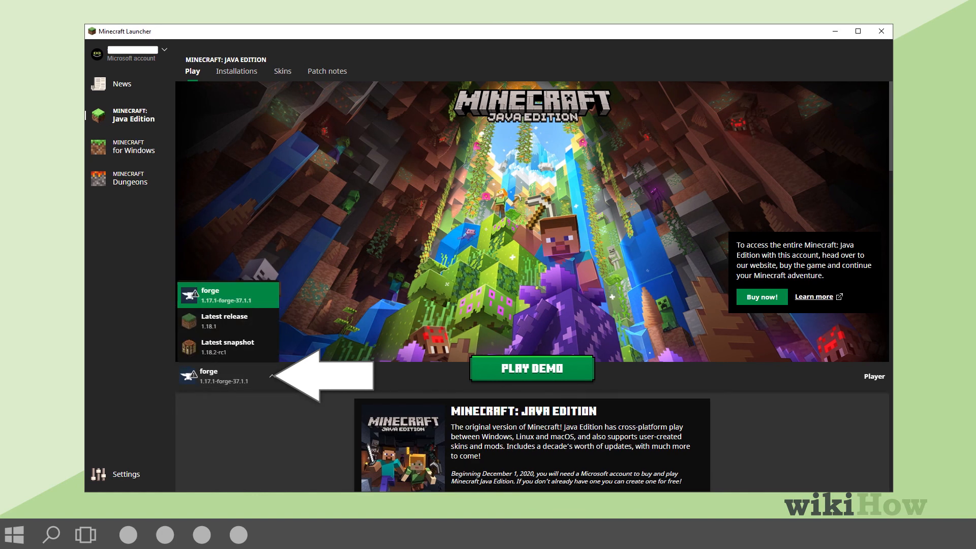